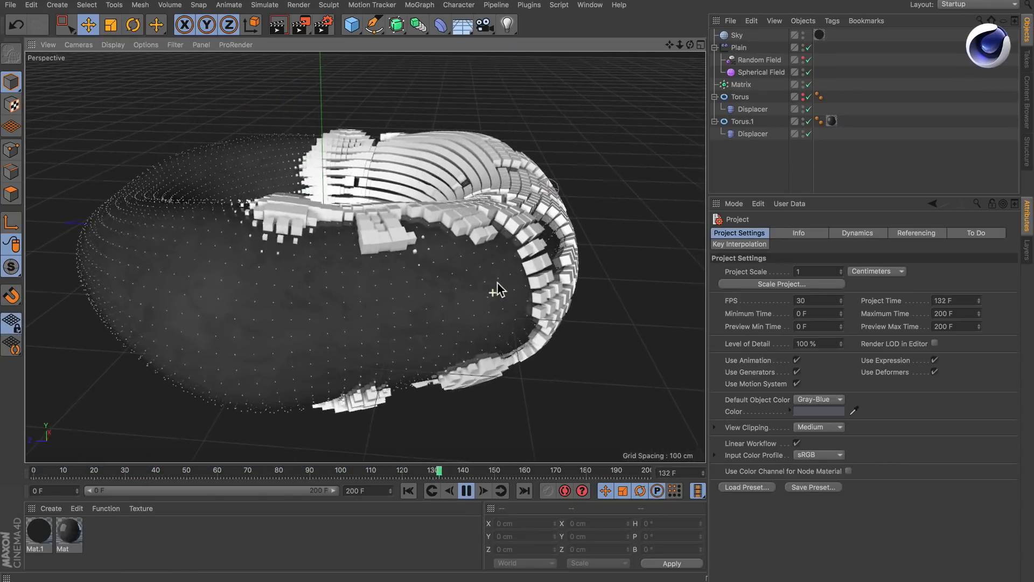
Replay the growth animation, then add a Freeze layer above the Plain effector's Spherical Field.
left_click(465, 490)
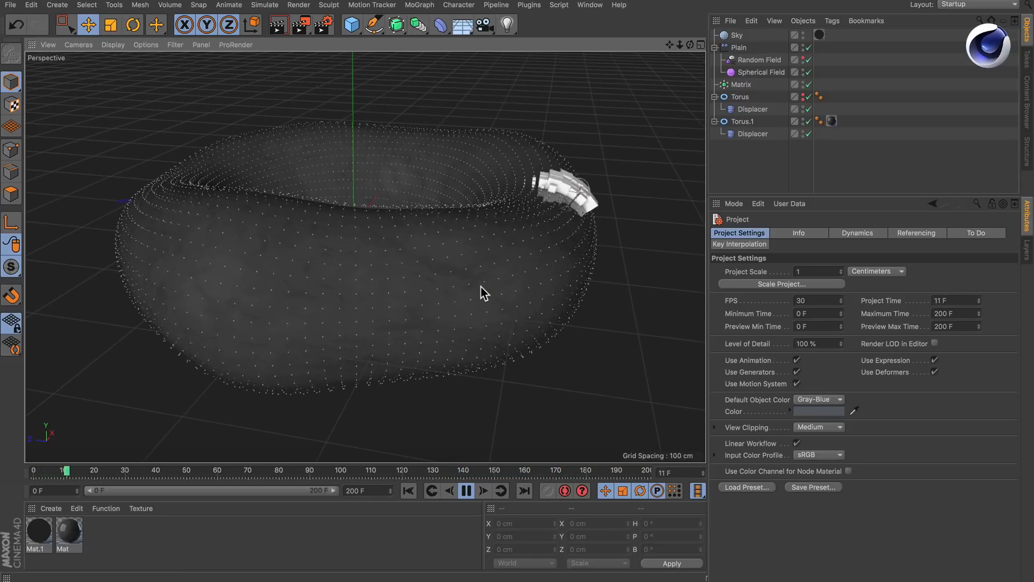
left_click(766, 59)
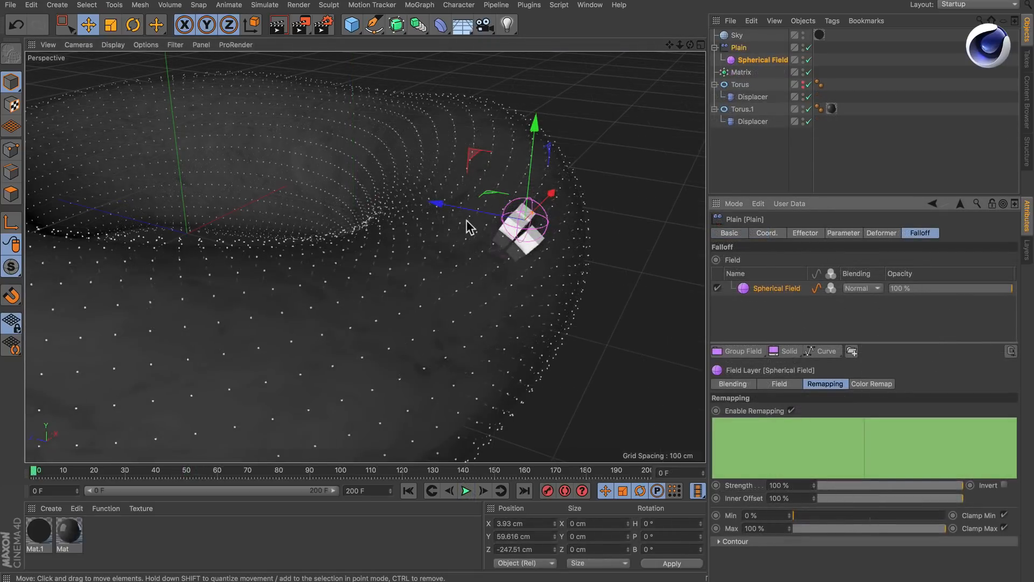
mouse_move(438, 234)
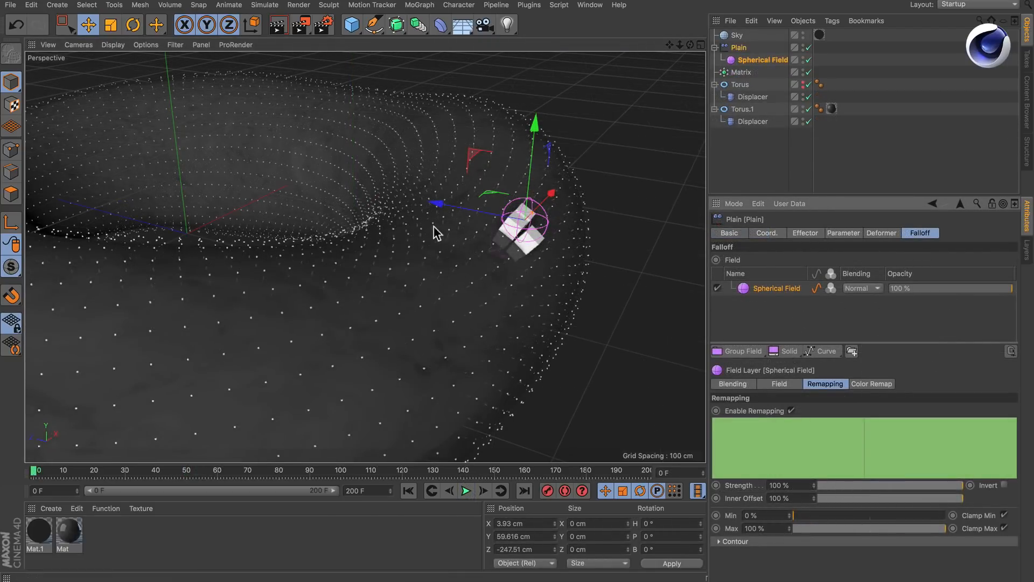
mouse_move(626, 326)
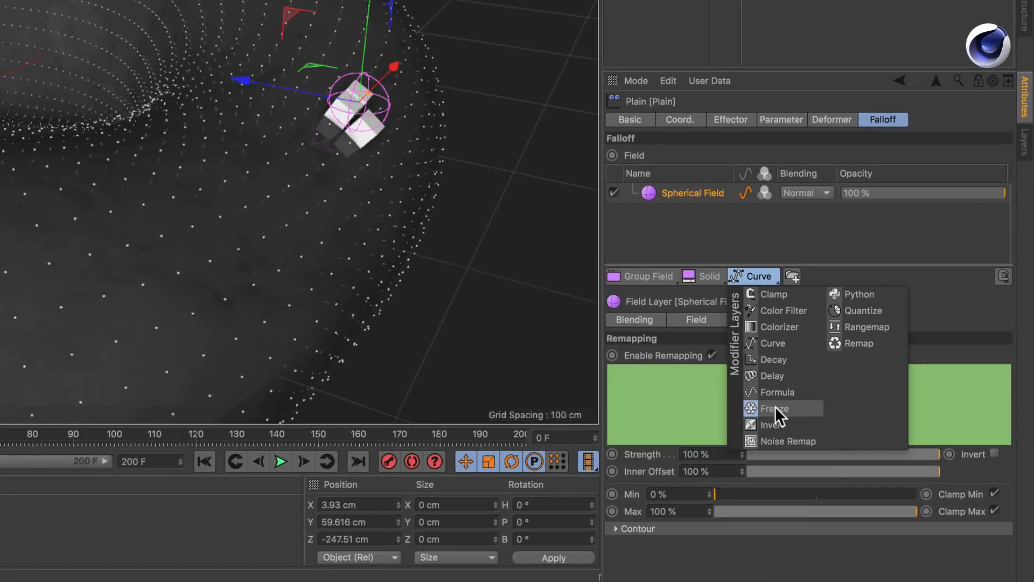
left_click(774, 408)
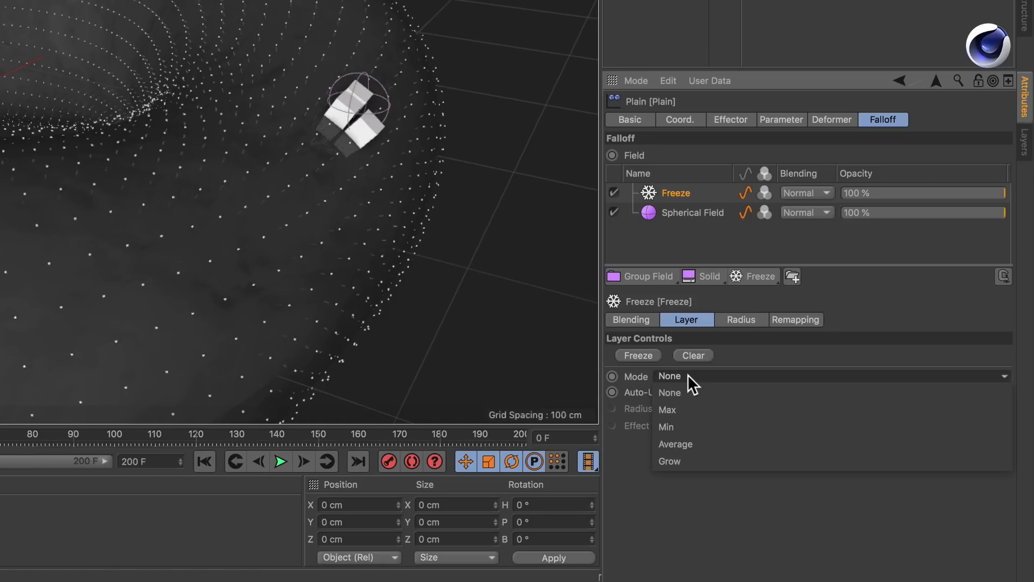
mouse_move(668, 461)
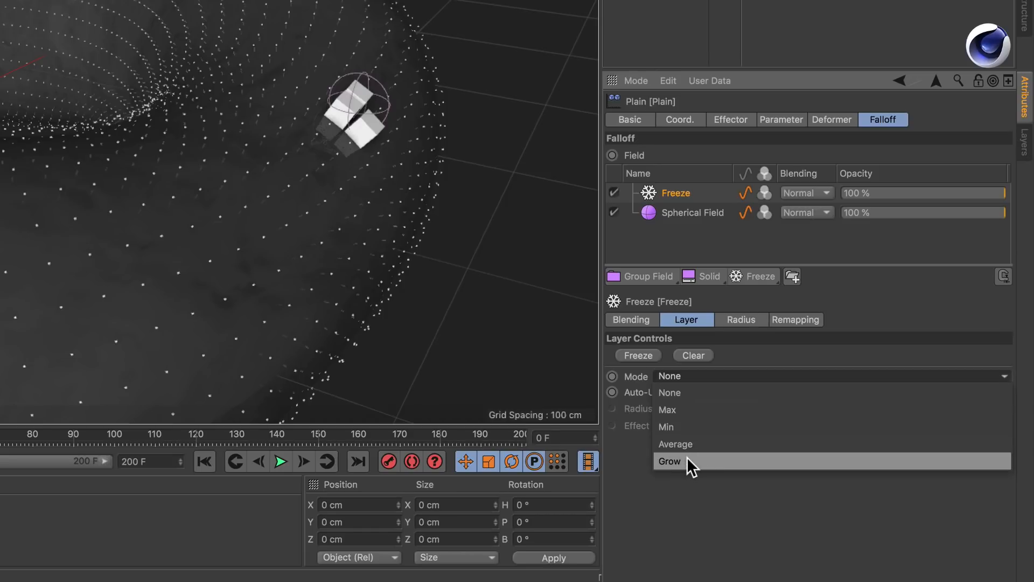
Switch the Freeze layer to Grow mode with 20 cm radius and preview the cubes spreading.
left_click(669, 461)
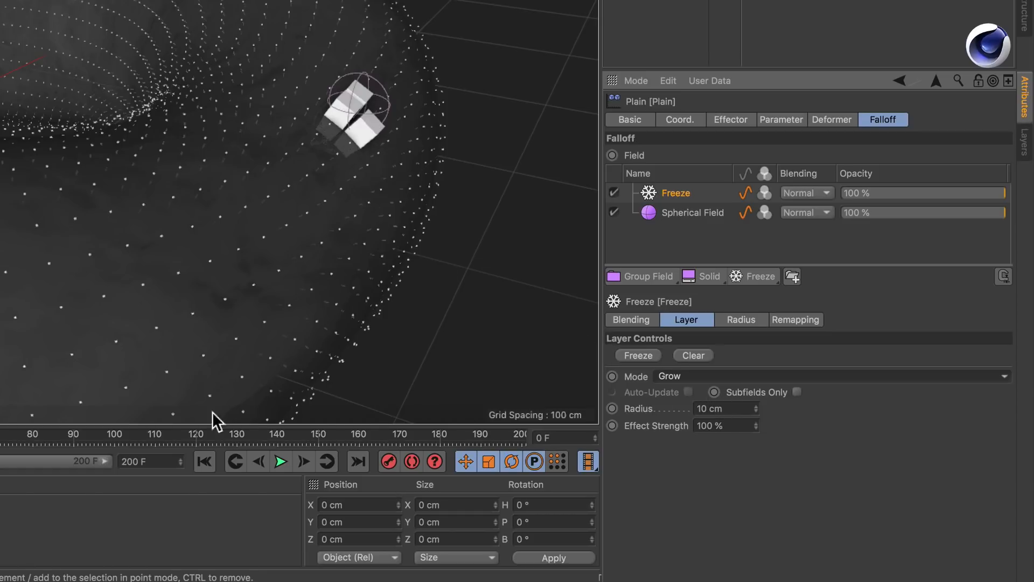
left_click(279, 461)
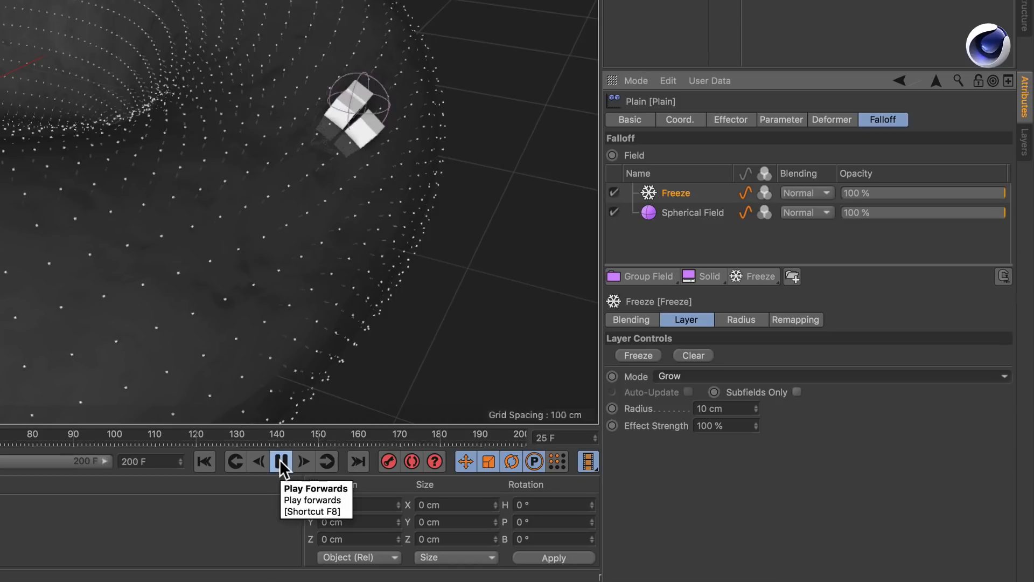
left_click(279, 461)
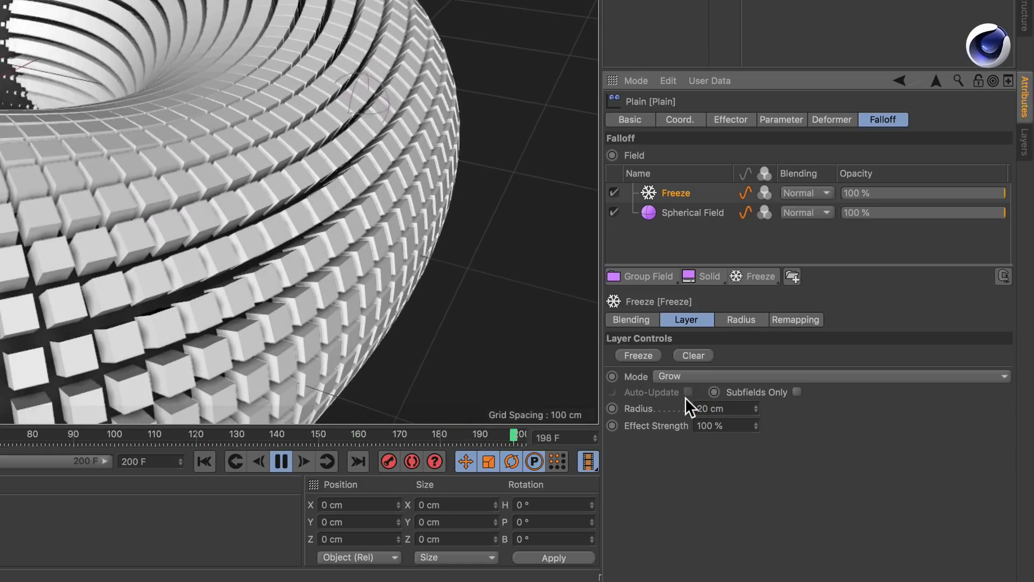
left_click(280, 461)
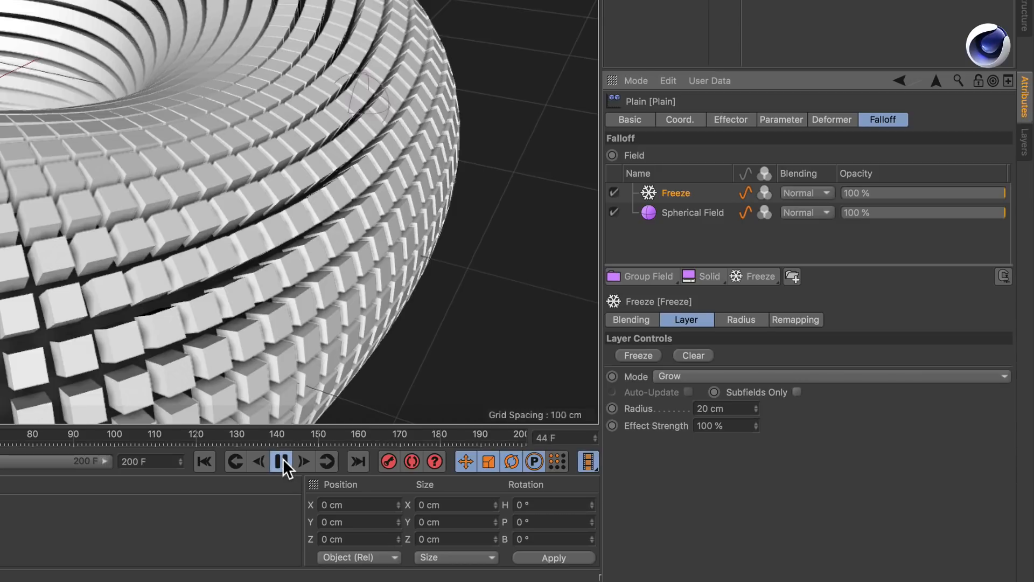
left_click(279, 461)
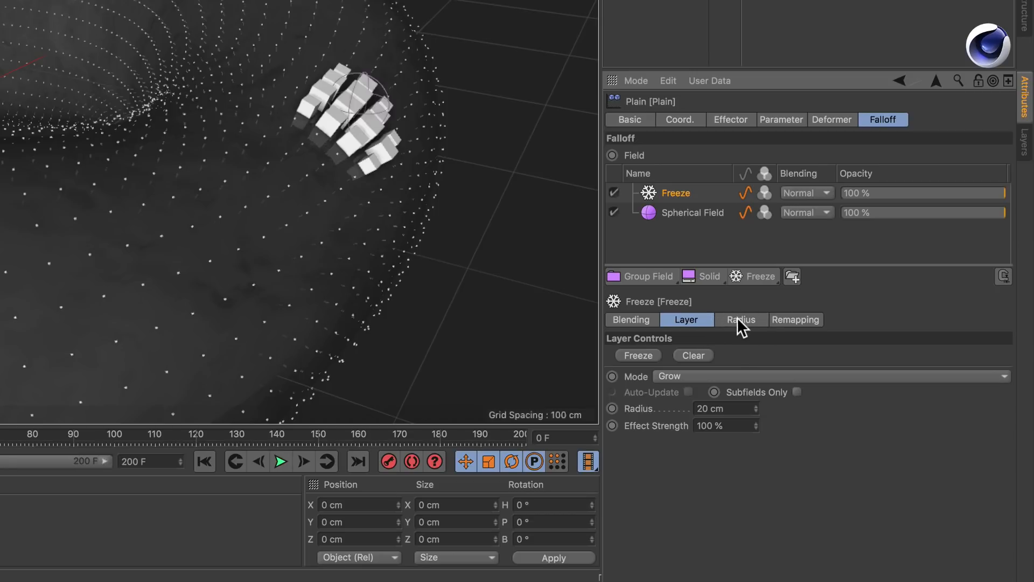
Add a Random Field scaled to 400% under the Freeze layer's Radius settings, then play.
left_click(740, 319)
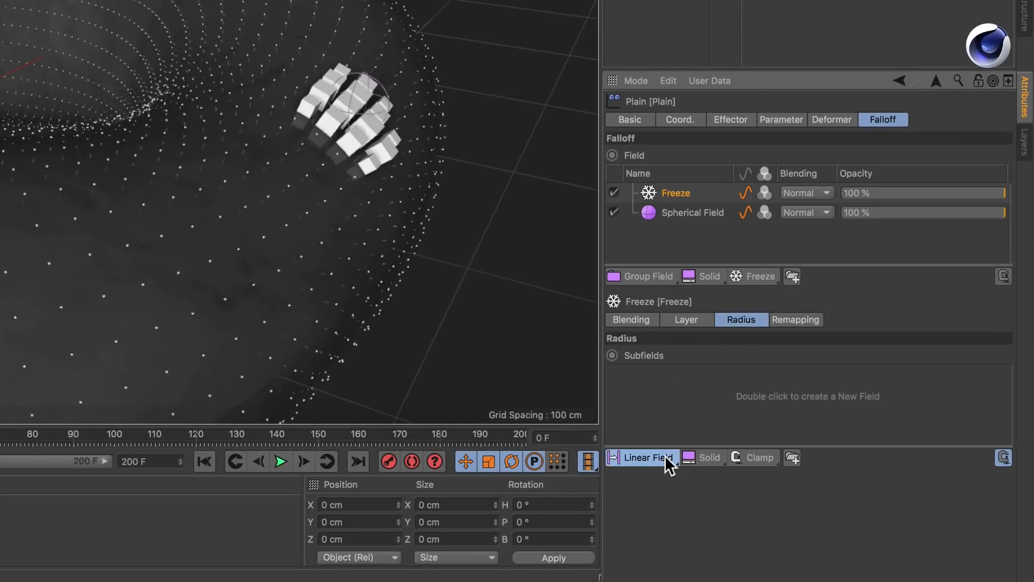
left_click(640, 457)
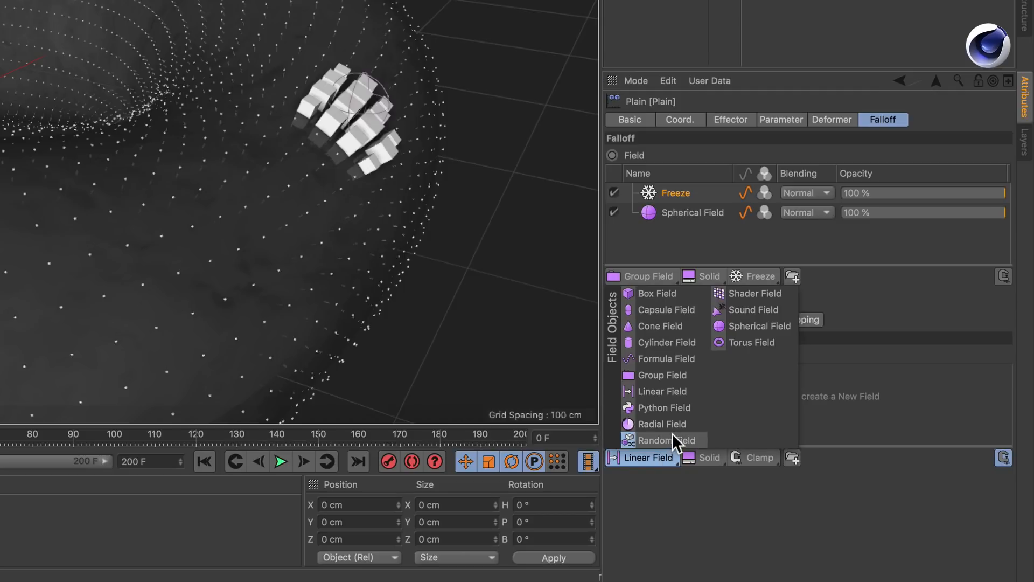
left_click(664, 440)
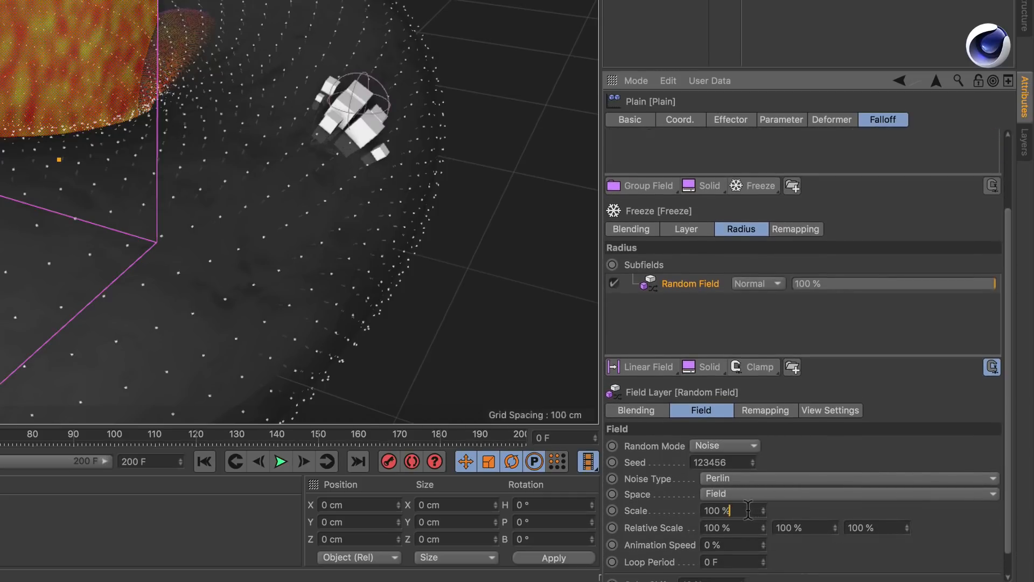
type("4")
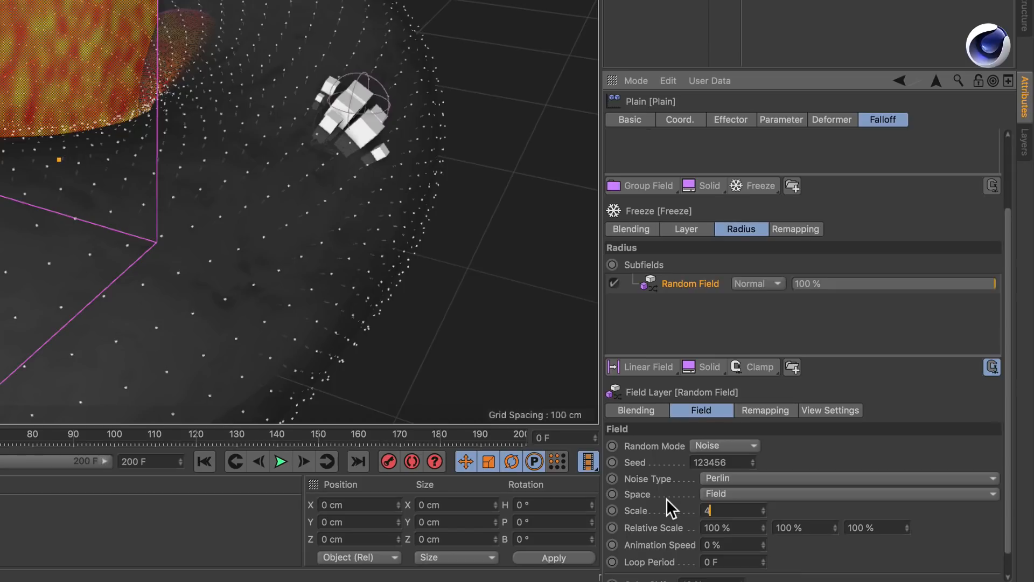
type("400 %")
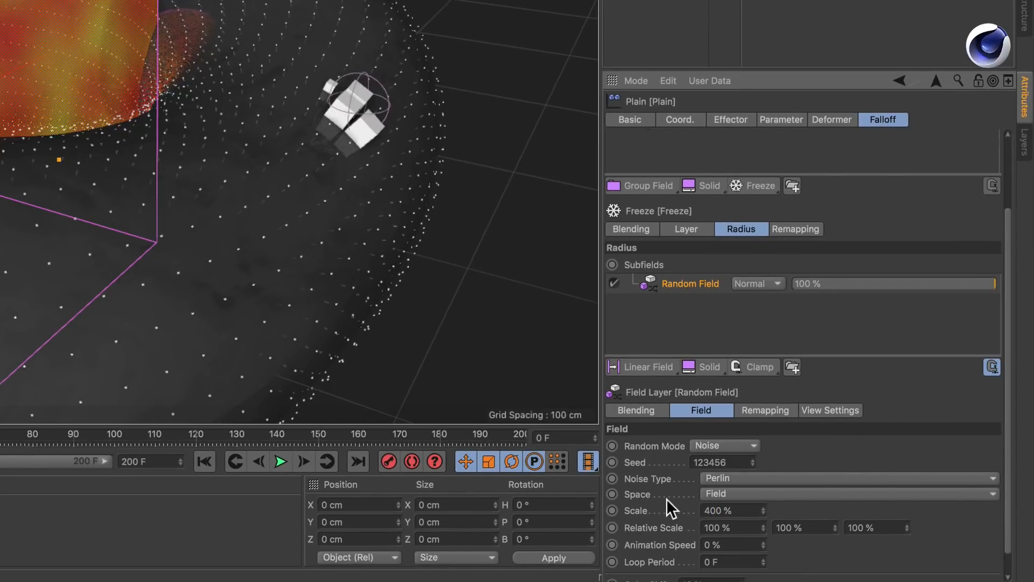
left_click(280, 461)
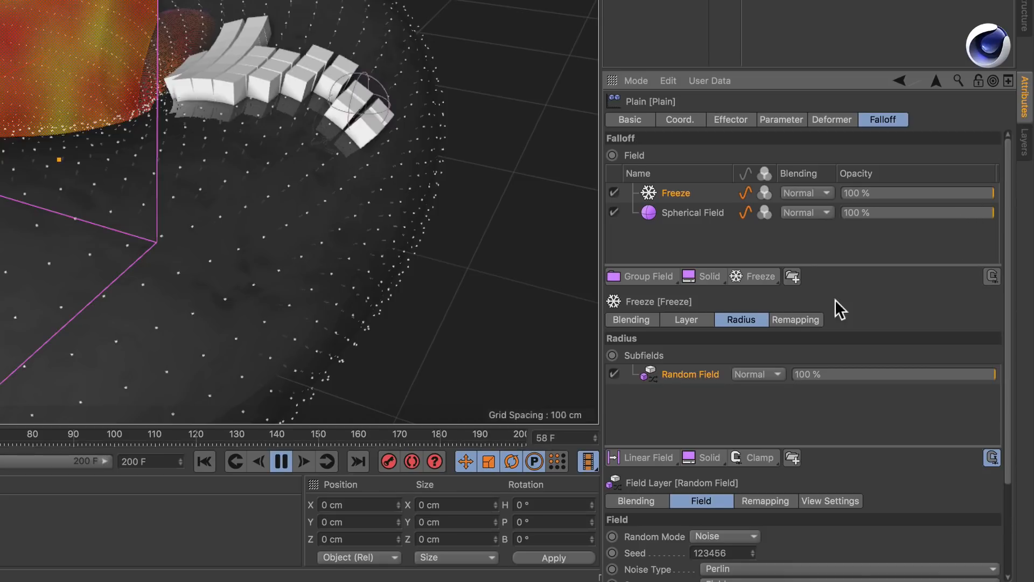
Set the Freeze radius to 25 cm on the Layer tab and replay the irregular growth.
left_click(685, 319)
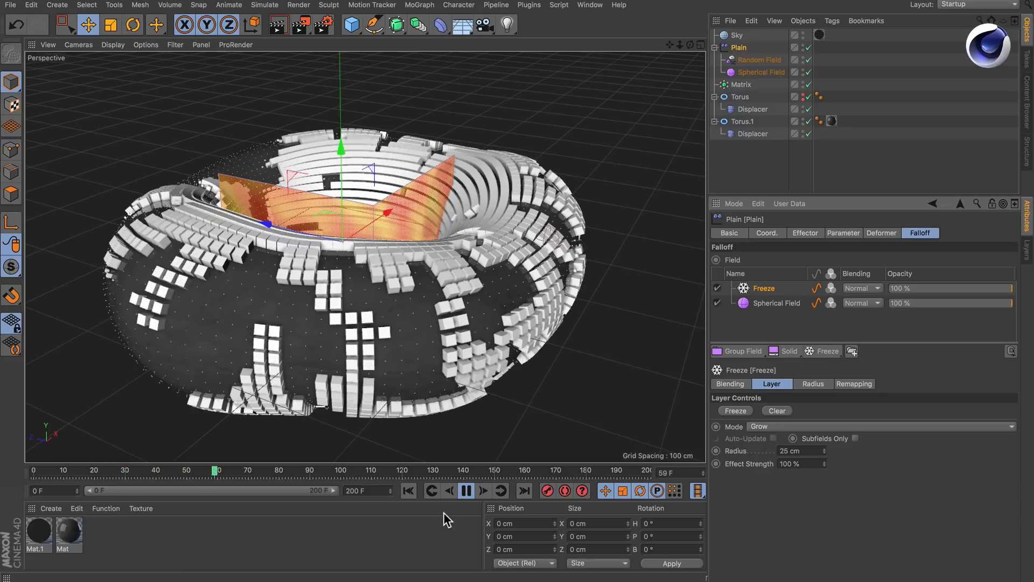
left_click(465, 491)
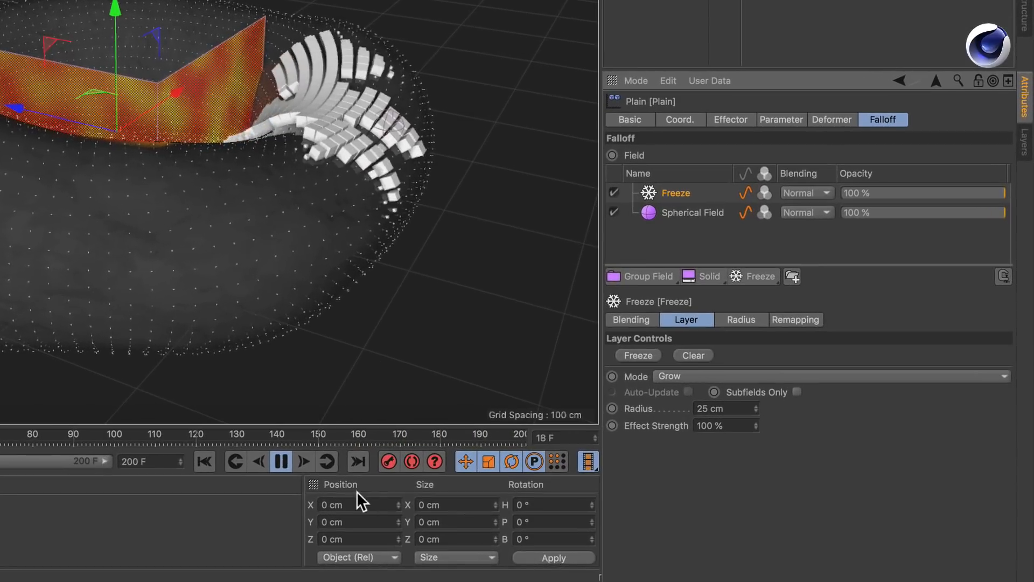
Add a Spring-mode Delay layer at 50% strength above Freeze and play the springy growth.
left_click(760, 276)
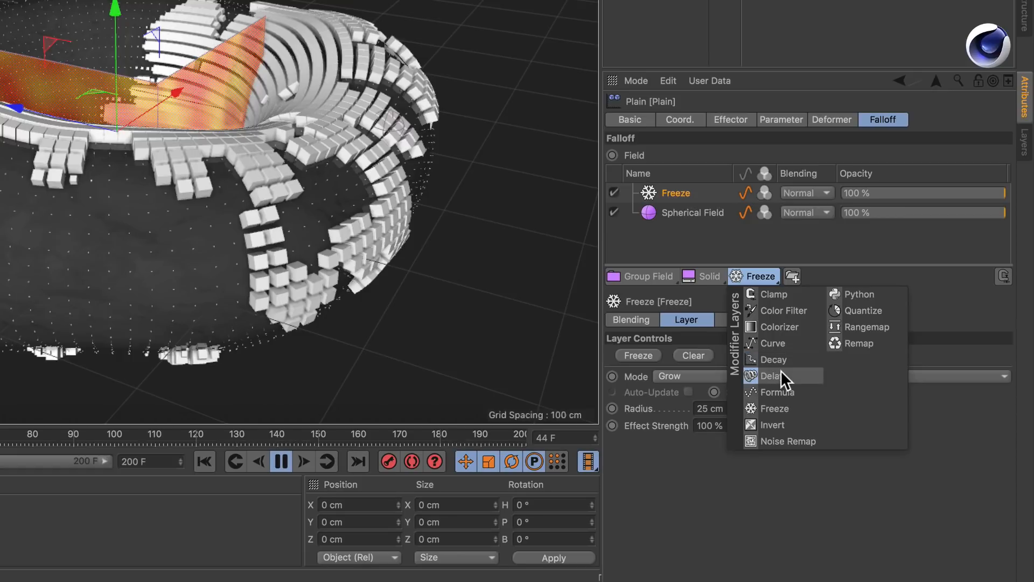
left_click(770, 375)
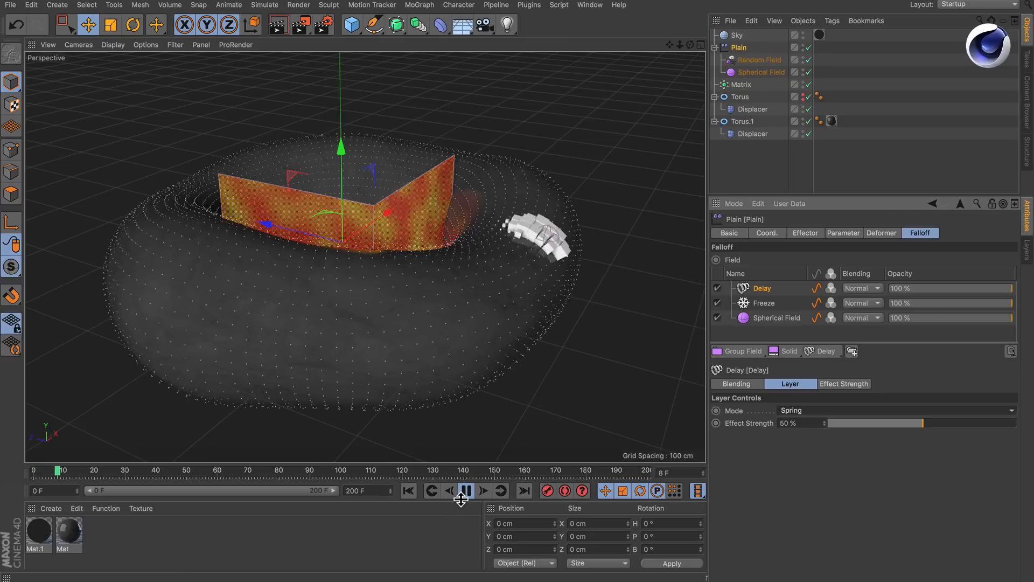
left_click(465, 490)
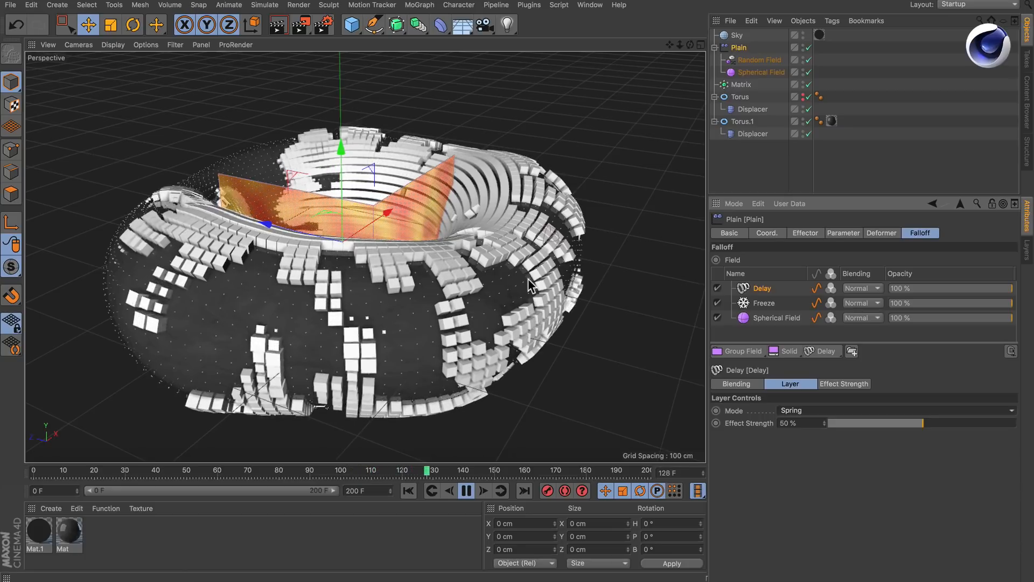
left_click(465, 490)
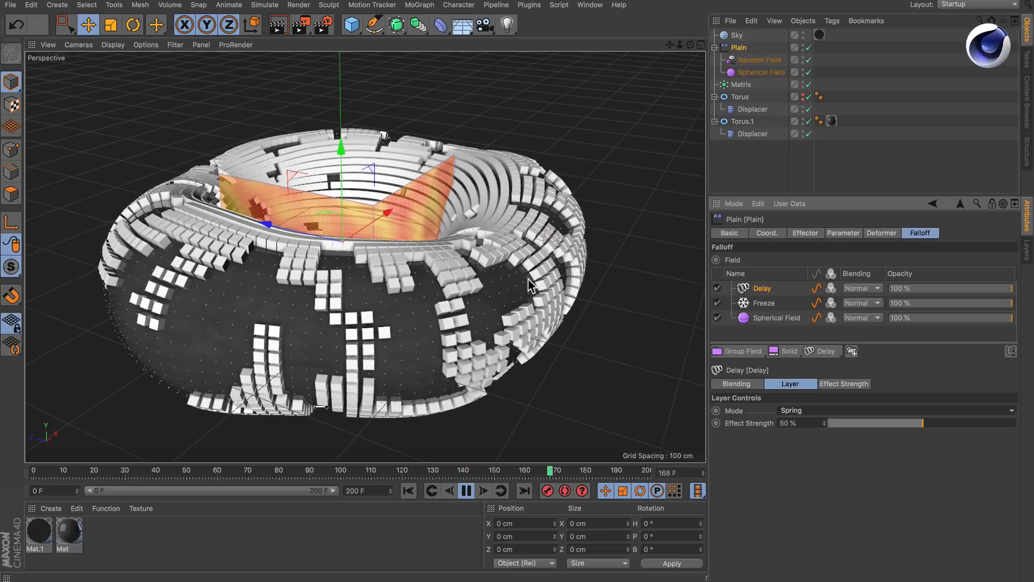